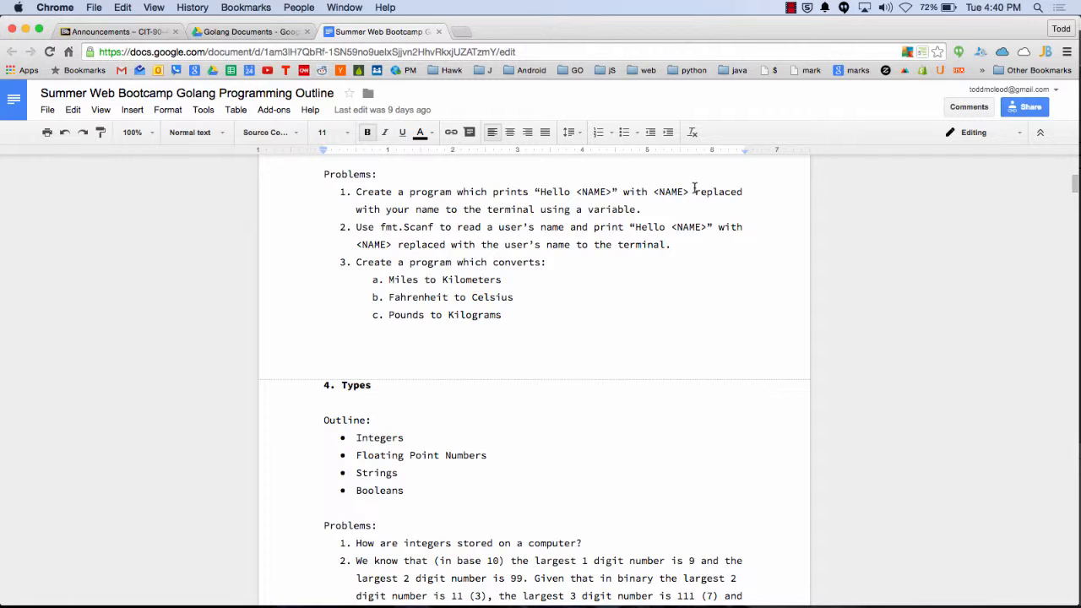
- Highlight practice problems 1 and 2 in the bootcamp outline, then switch to WebStorm
drag(354, 192, 453, 193)
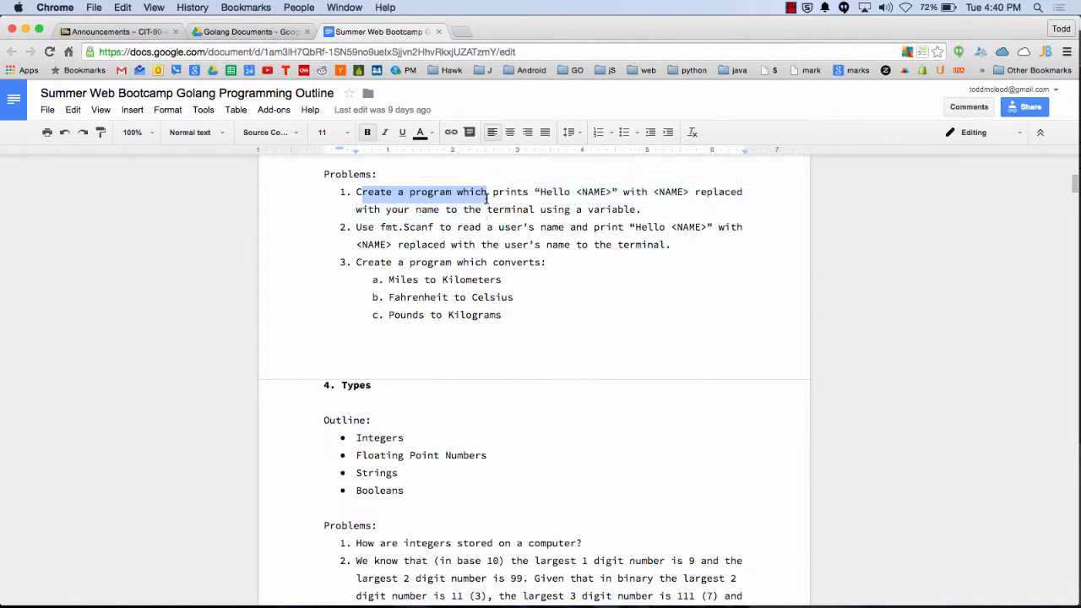
drag(487, 193, 642, 210)
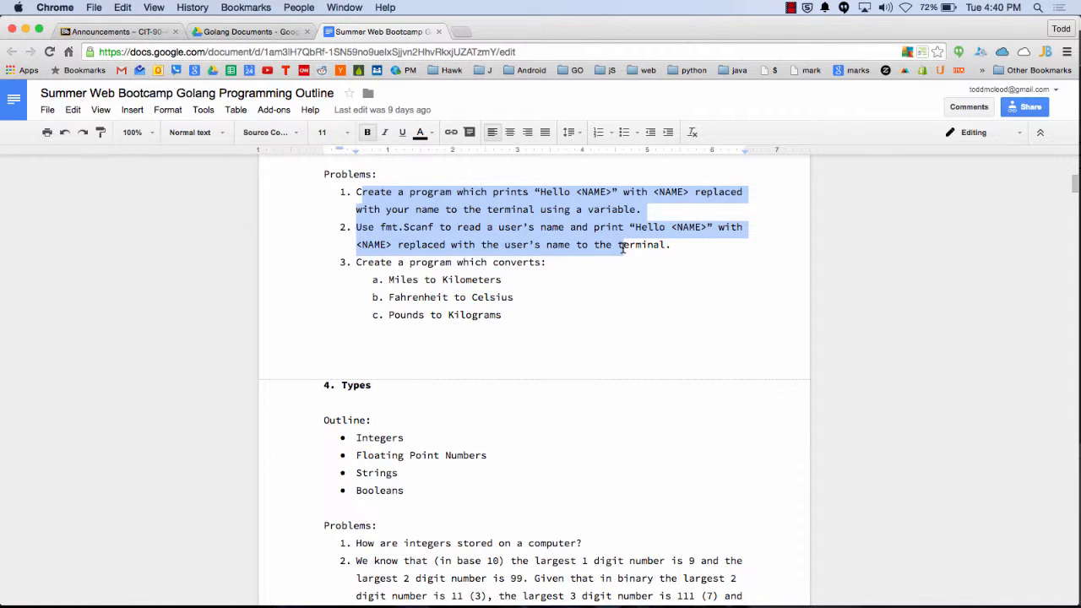
key(cmd+tab)
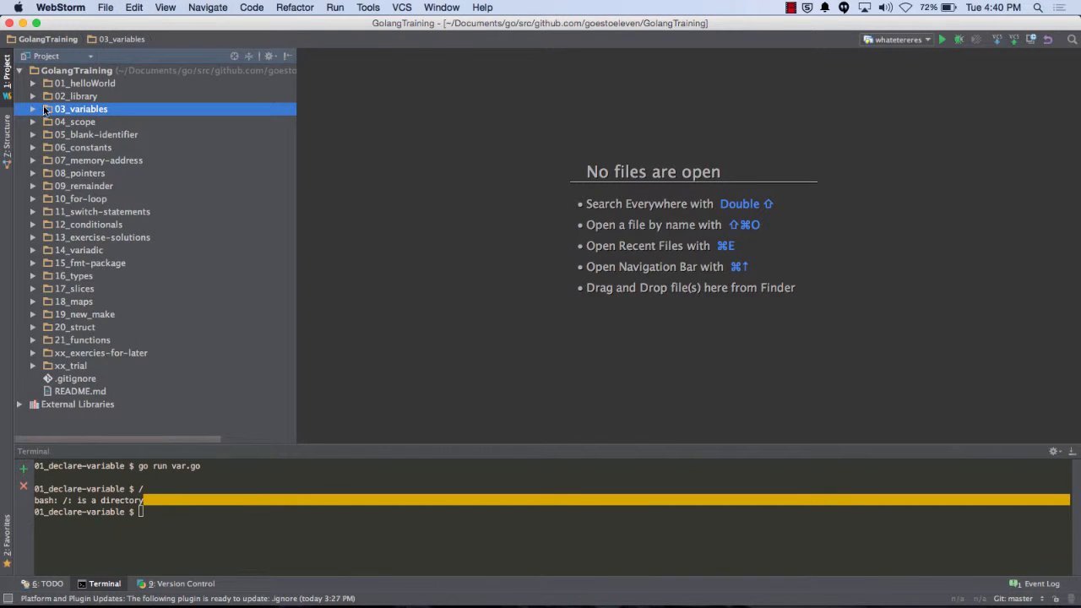
- Replace the old body of xx_trial/main.go with name := "Todd"
double_click(84, 378)
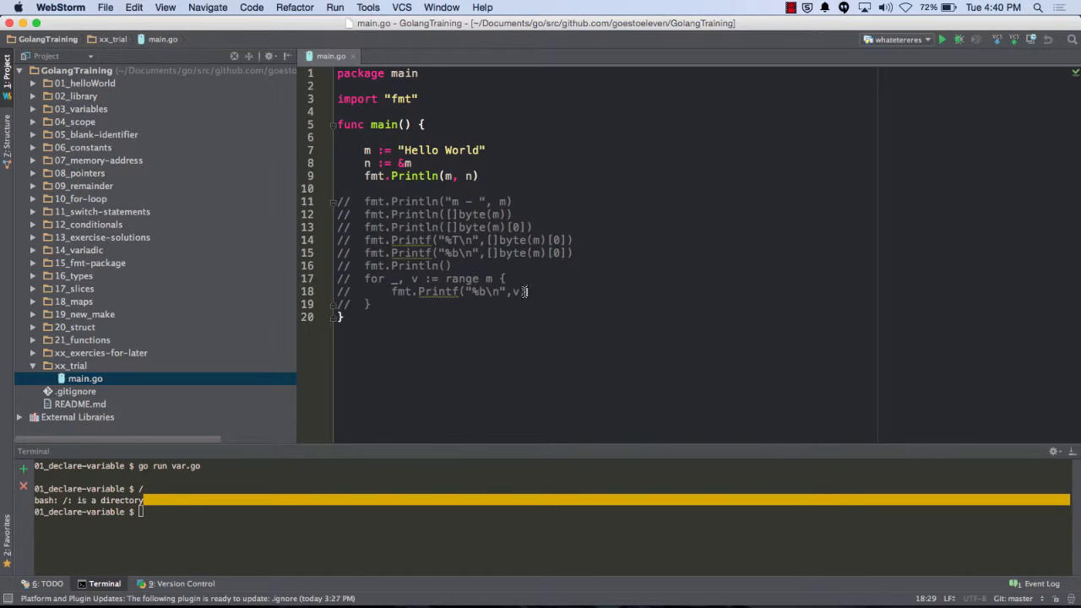
drag(365, 149, 370, 304)
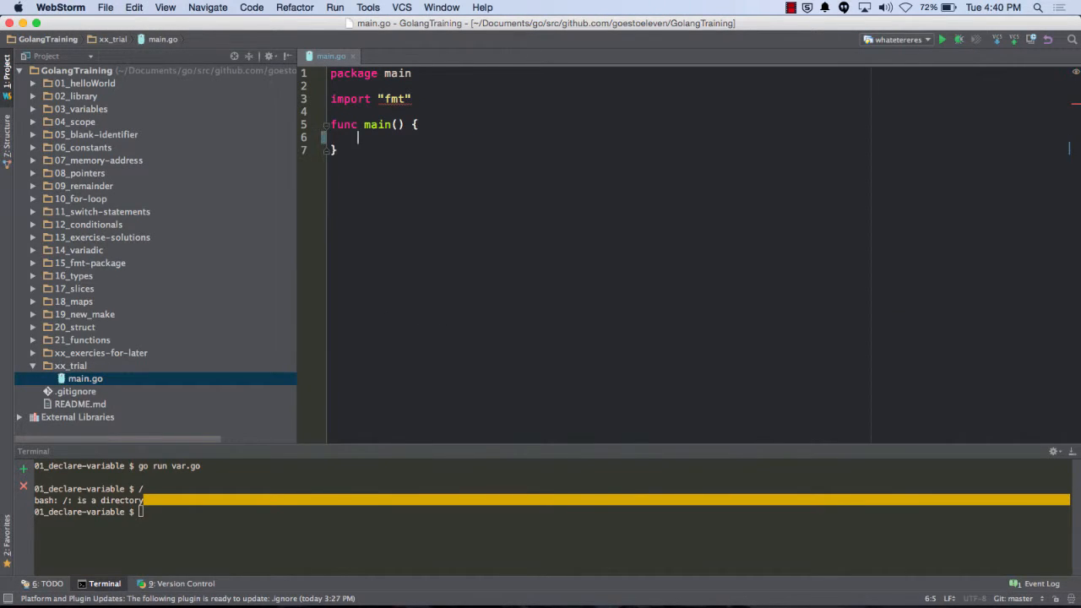
text(my)
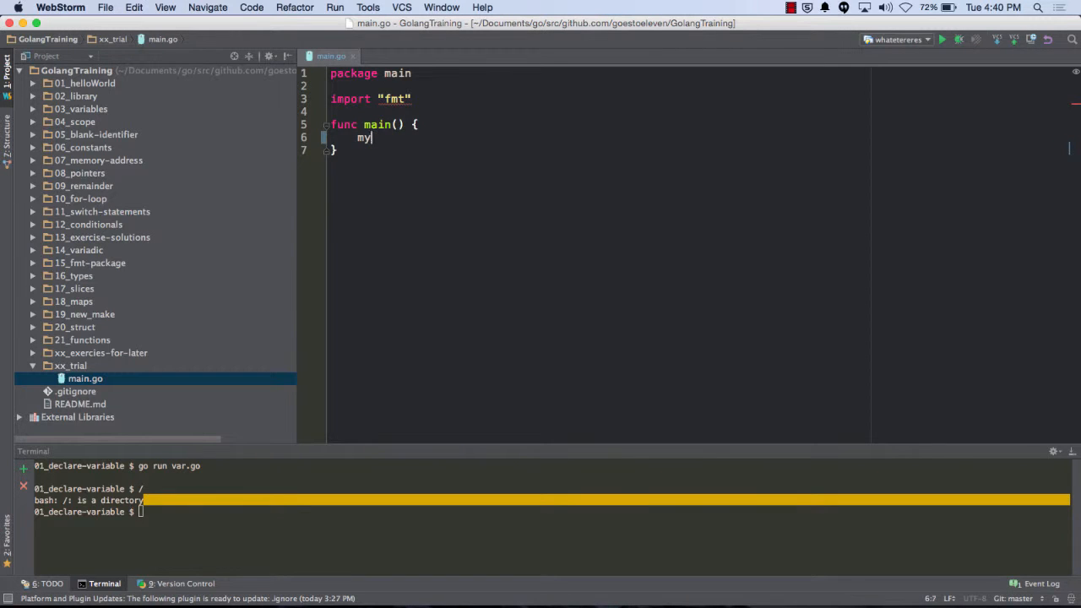
key(backspace)
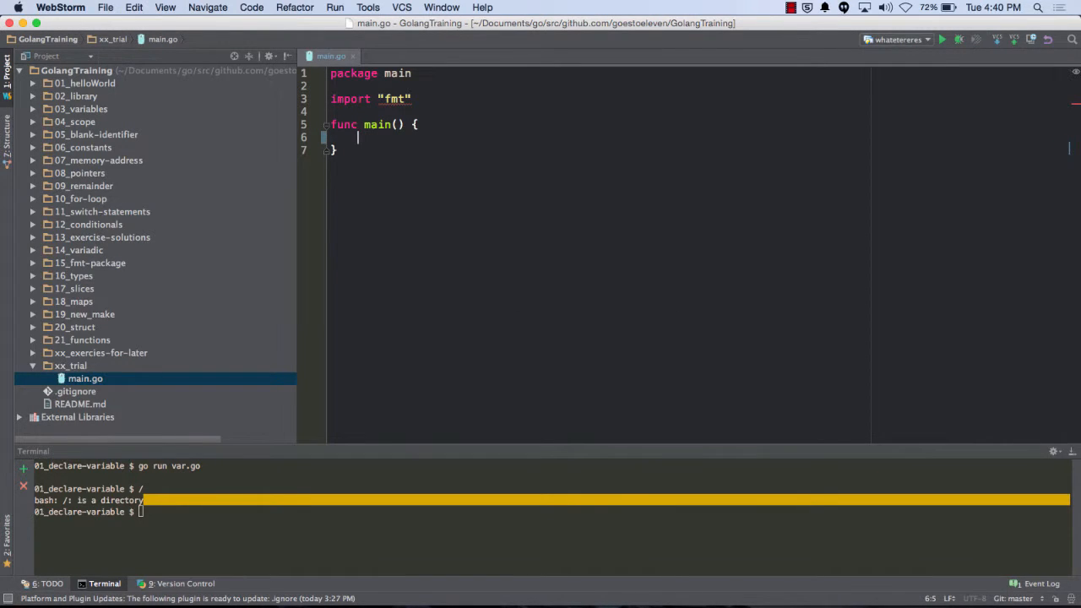
text(name :=)
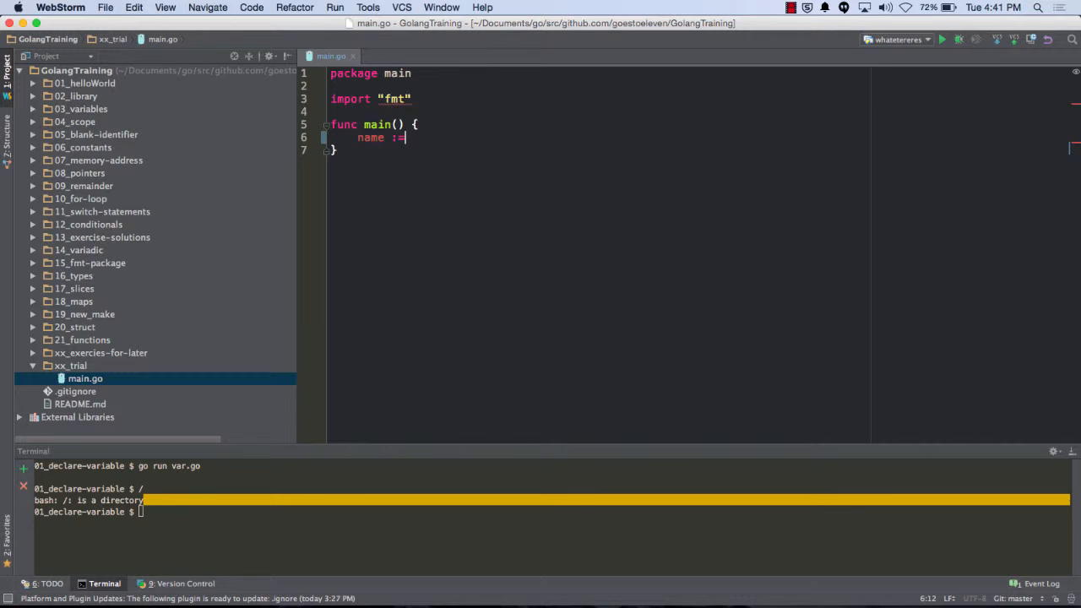
text("Todd")
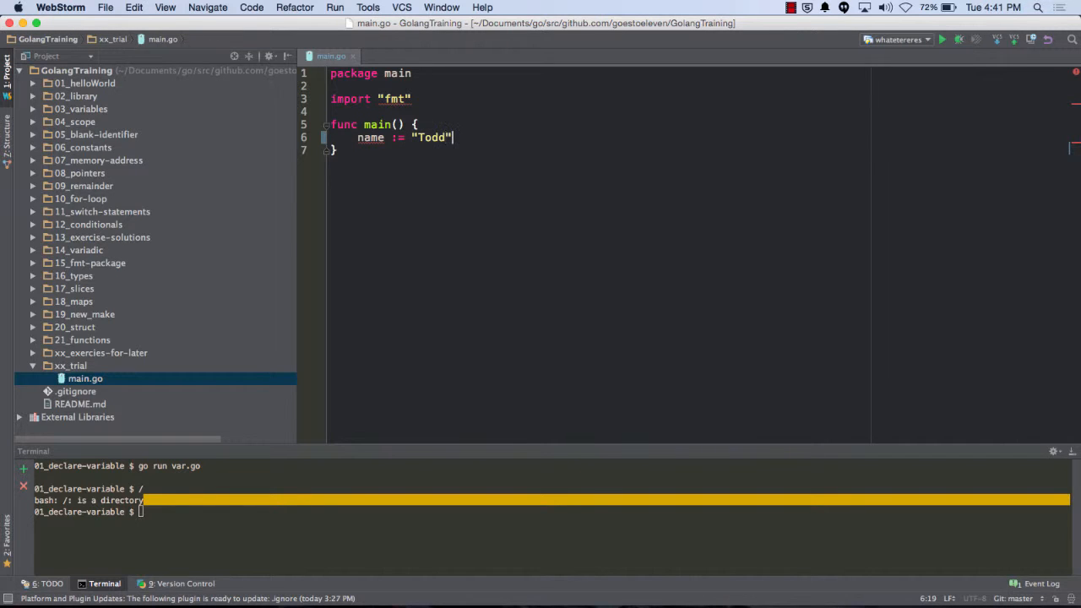
- Add fmt.Println("Hello ", name) and move the terminal up a directory with cd .
text(fmt.Println(")
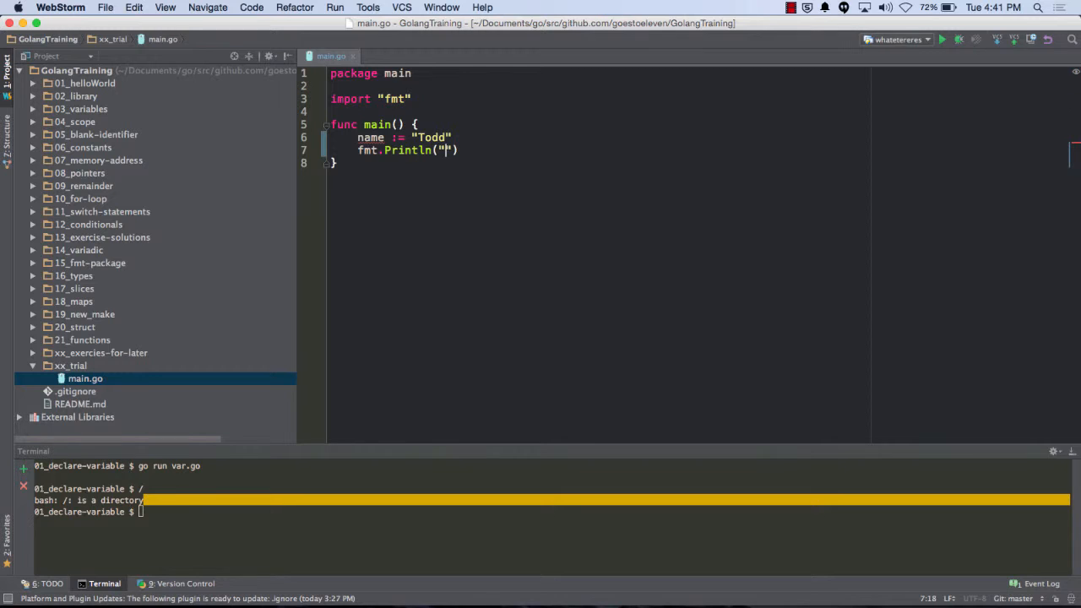
text(Hello)
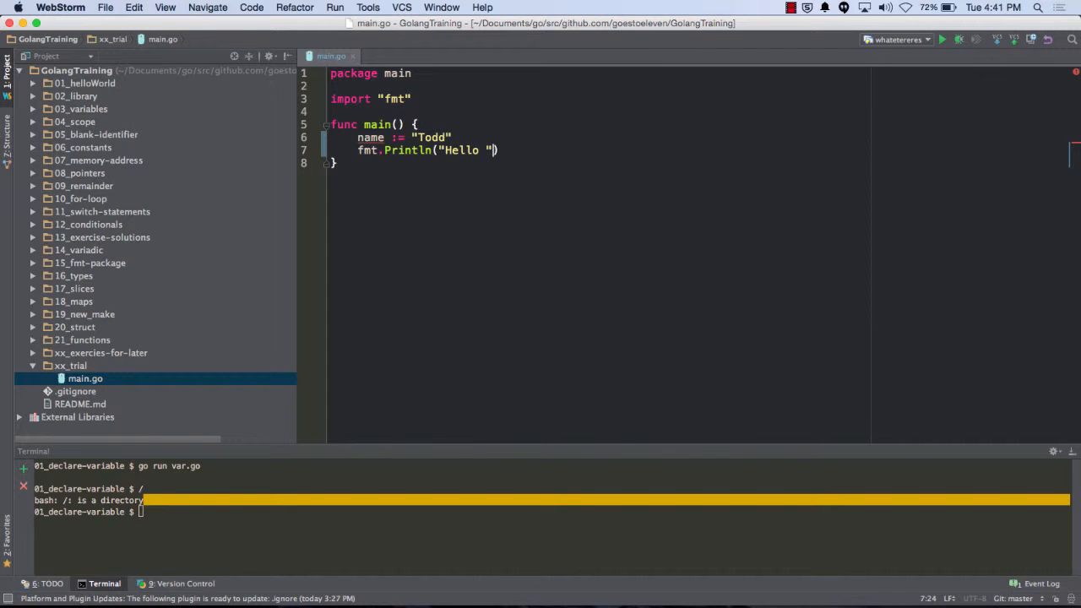
text(, name)
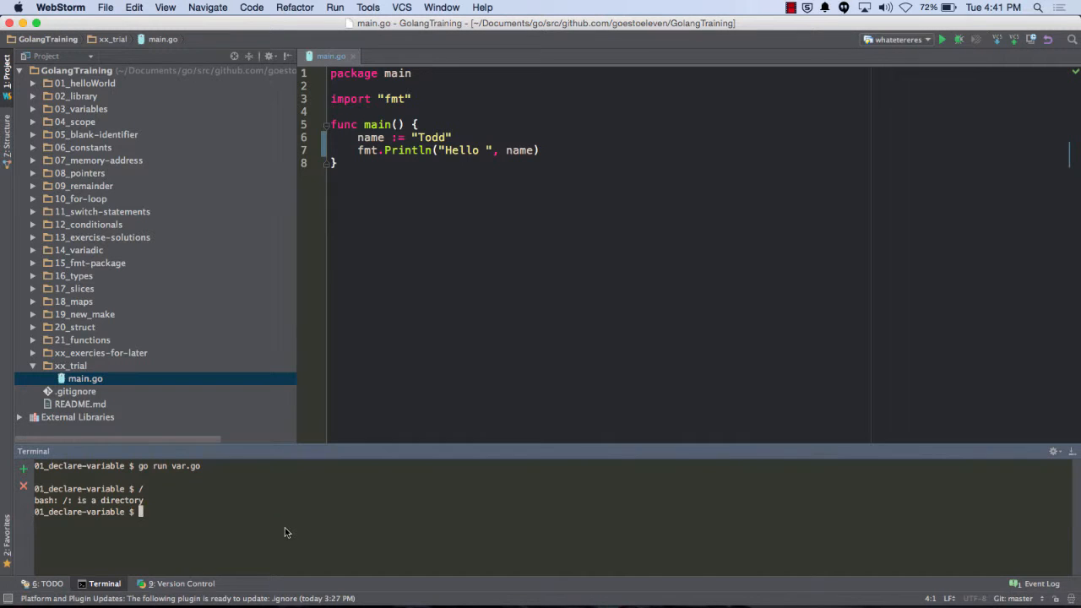
text(cd ..)
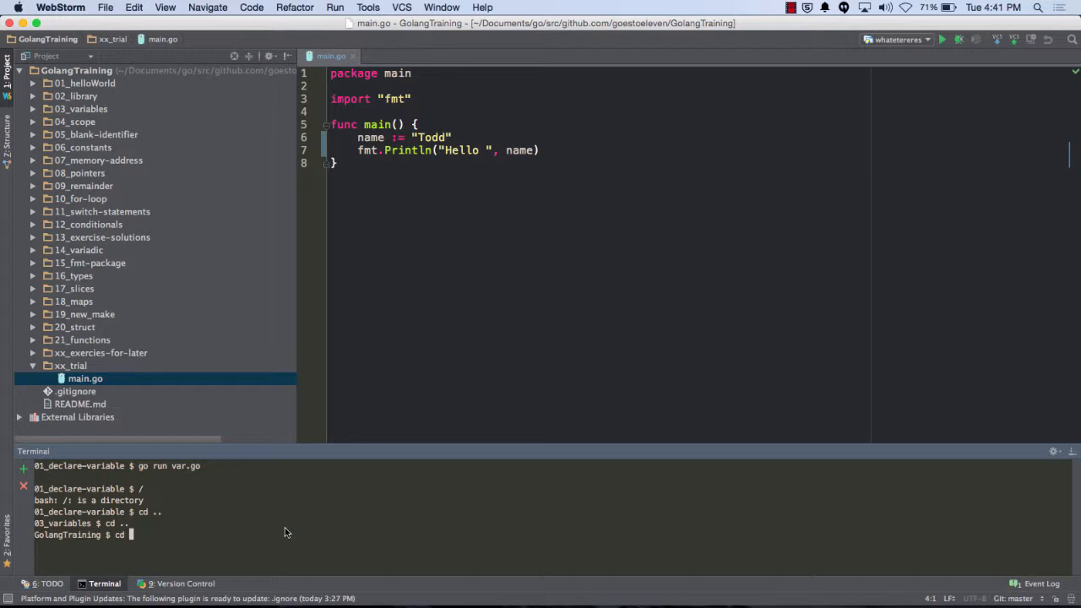
- cd into xx_trial and run go run main.go to print Hello Todd
text(xx_)
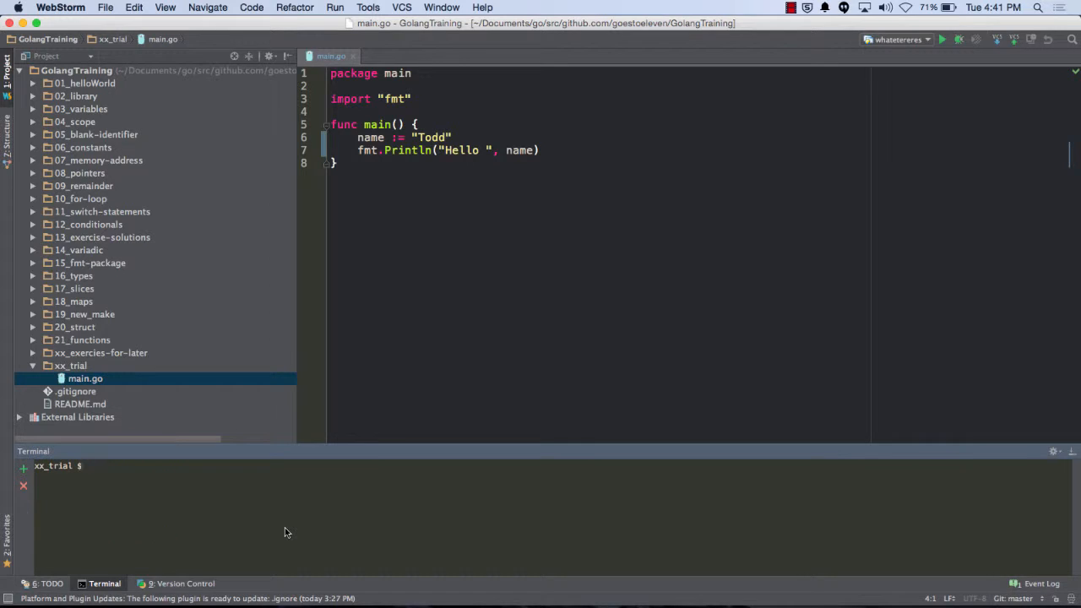
text(go run main.go)
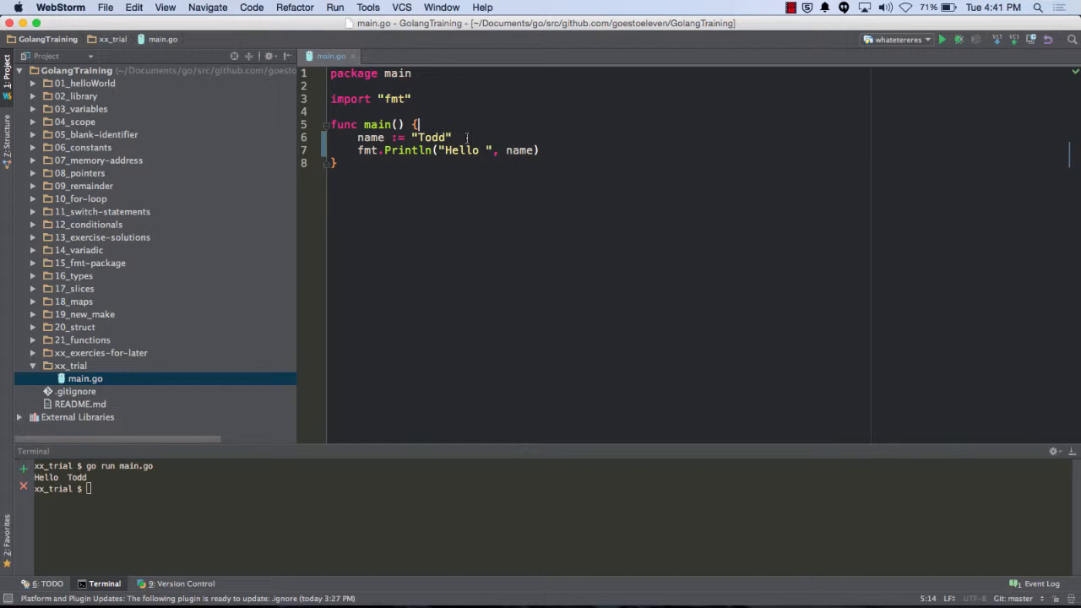
- Declare var name string, prompt "Enter your name: ", read it with fmt.Scan(&name) before the greeting
text(var)
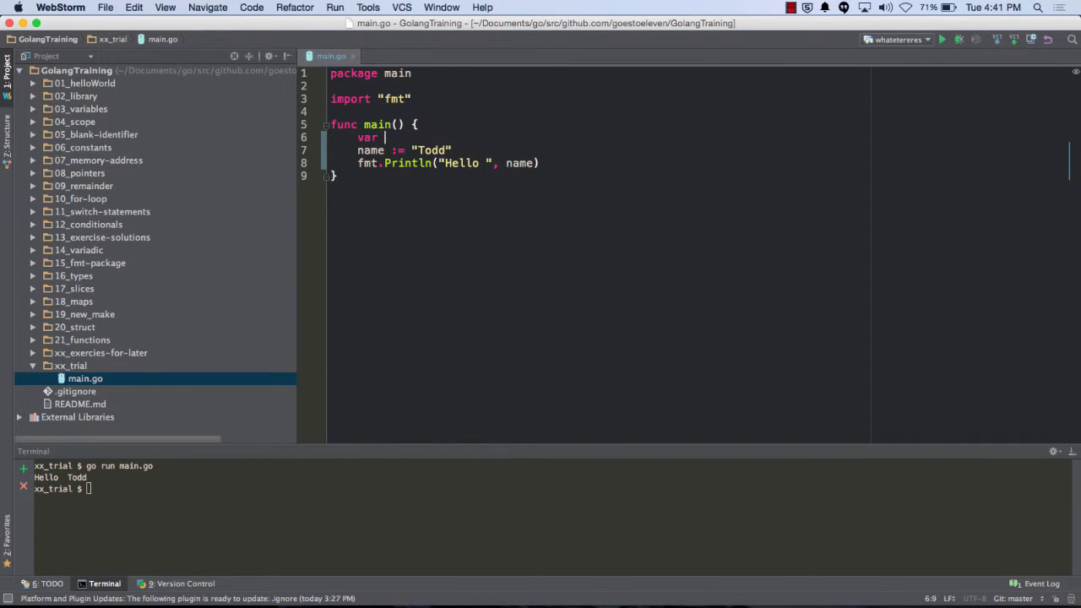
text(name string)
text(fmt.)
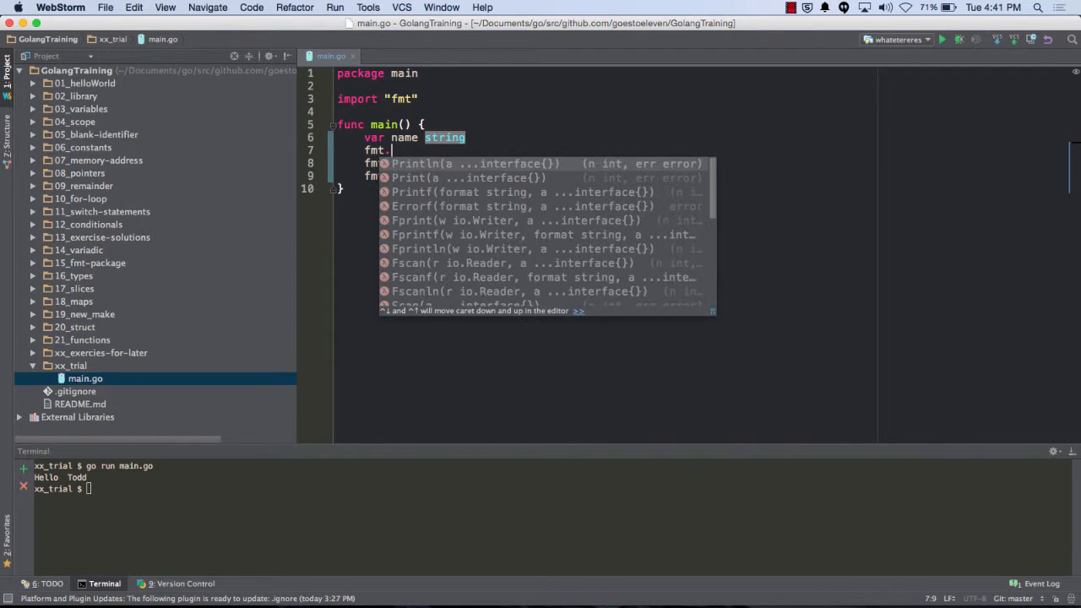
text(Print(")
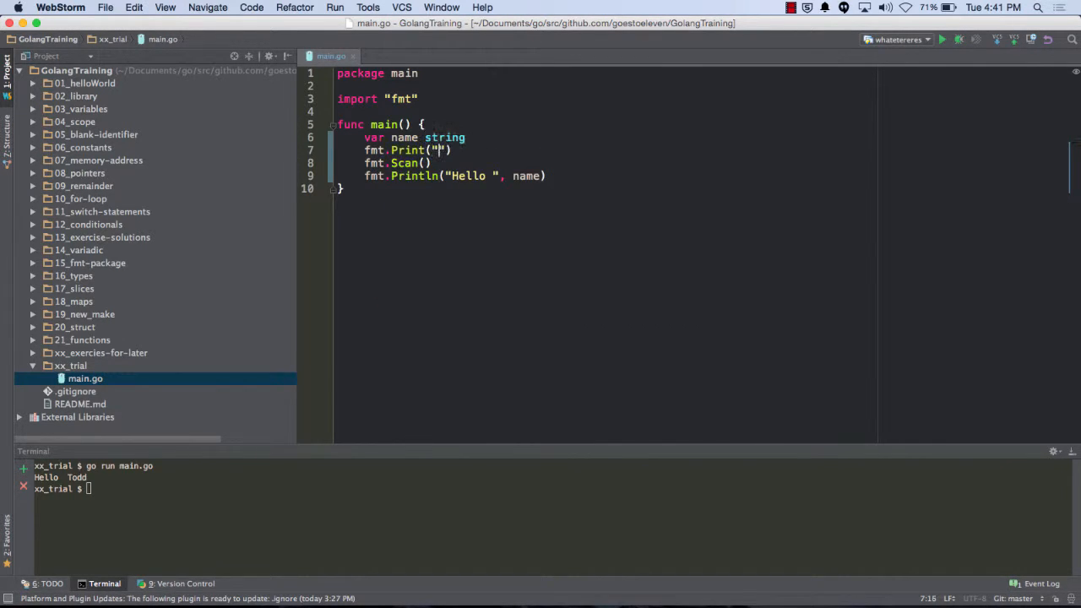
text(Enter your name:)
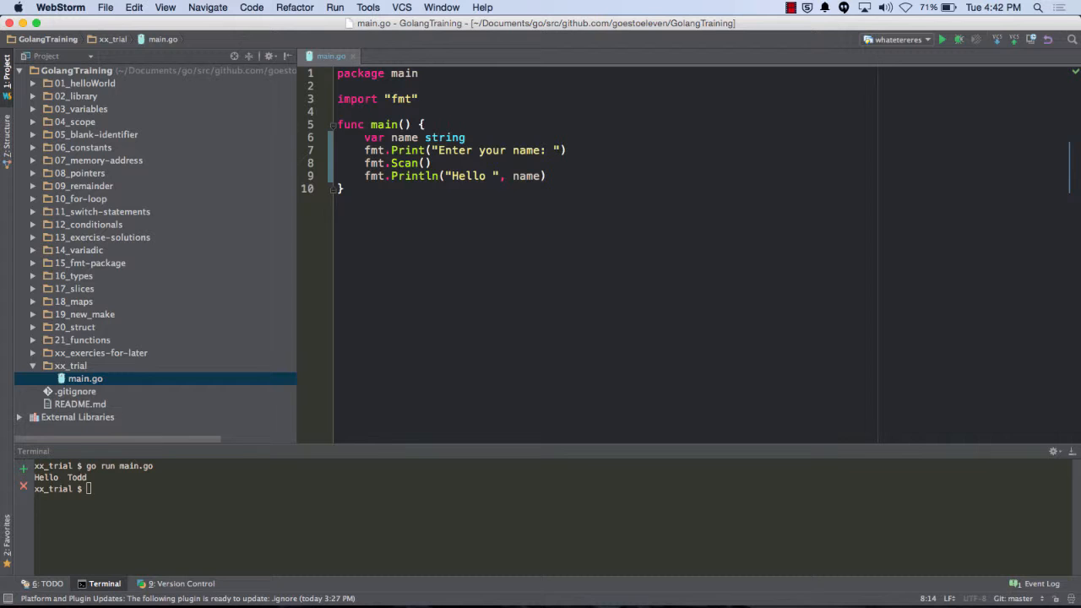
text(&)
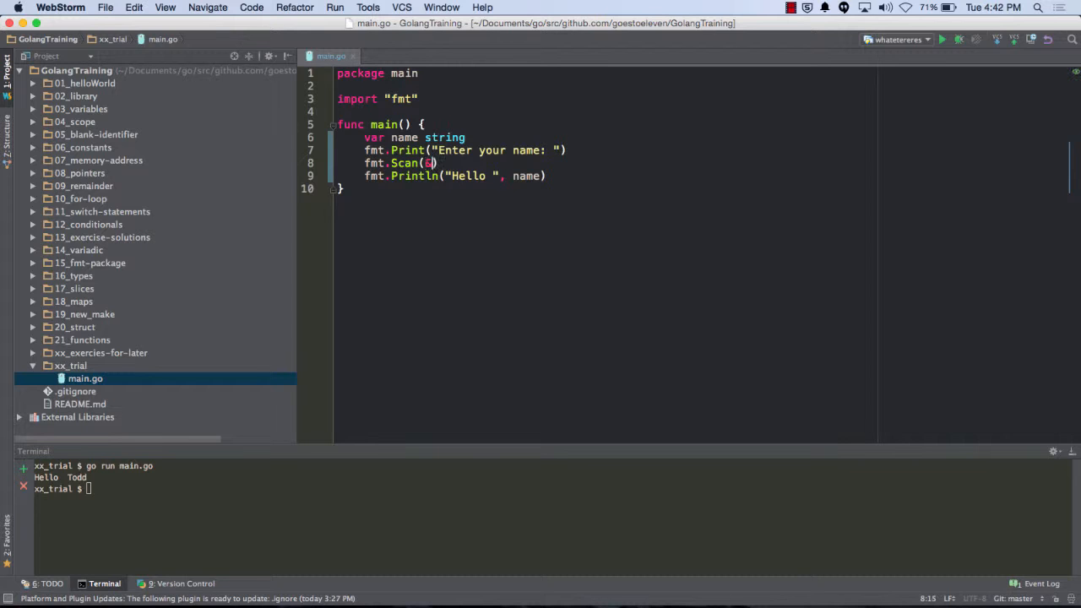
text(name)
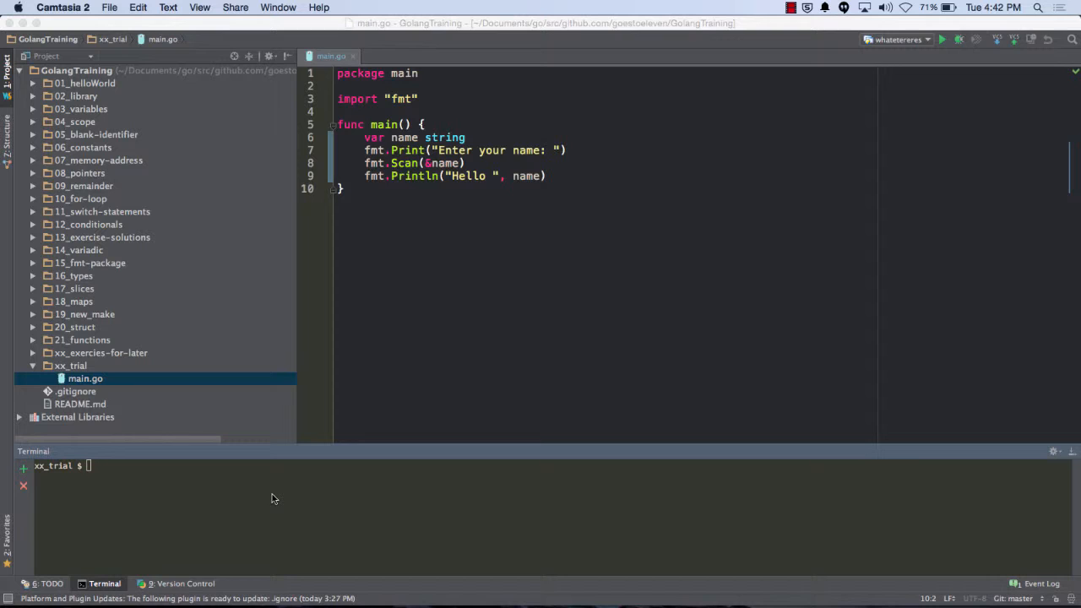
- In a new Terminal window, cd through Documents/go/src/github.com/goestoeleven into GolangTraining/xx_trial
click(270, 498)
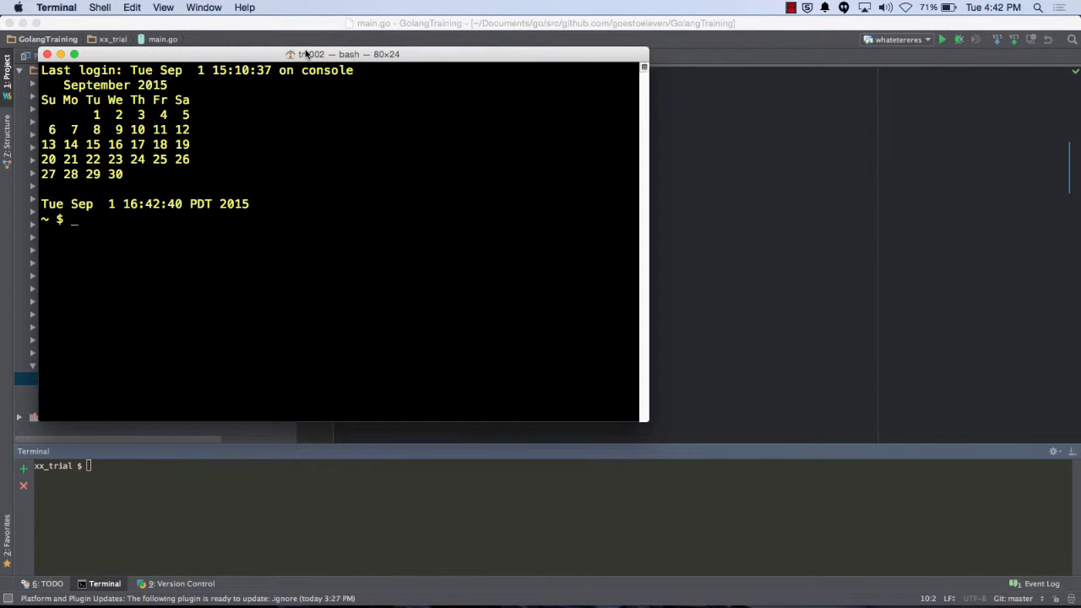
text(cd Documents/)
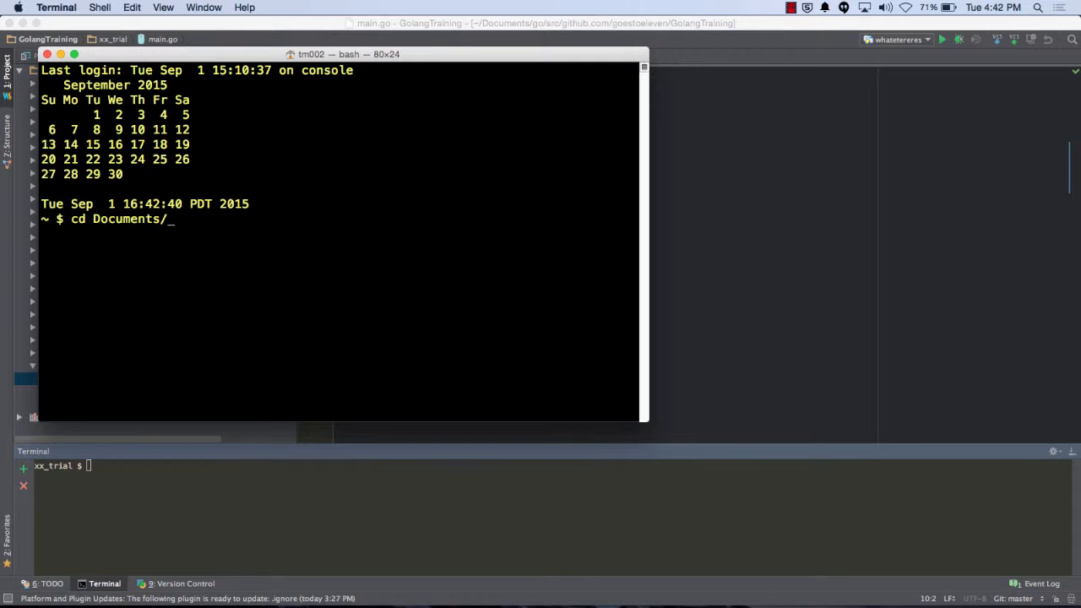
text(go/)
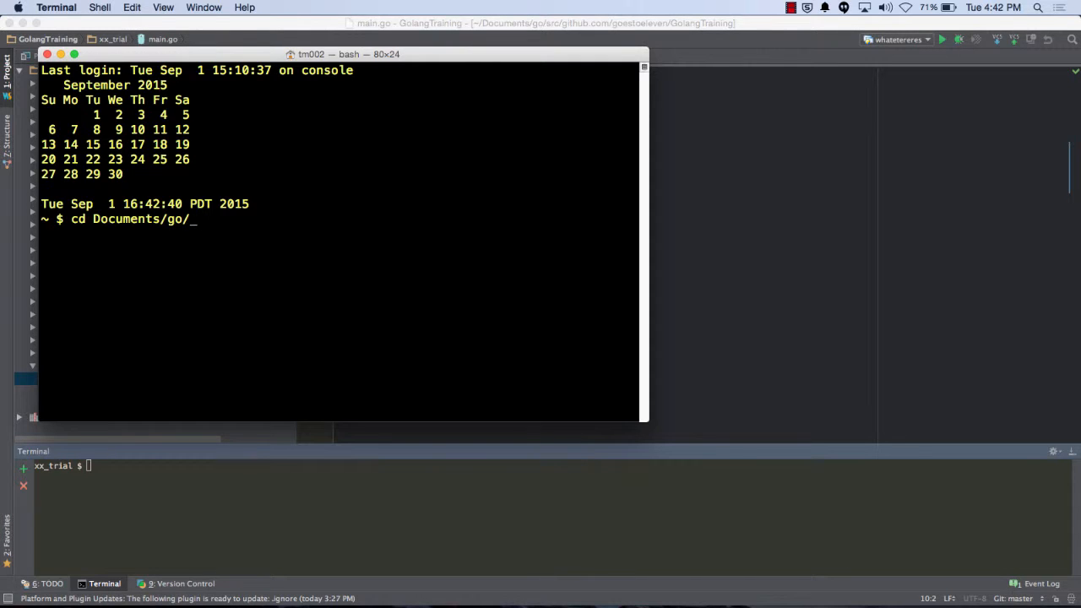
text(src/github.com/)
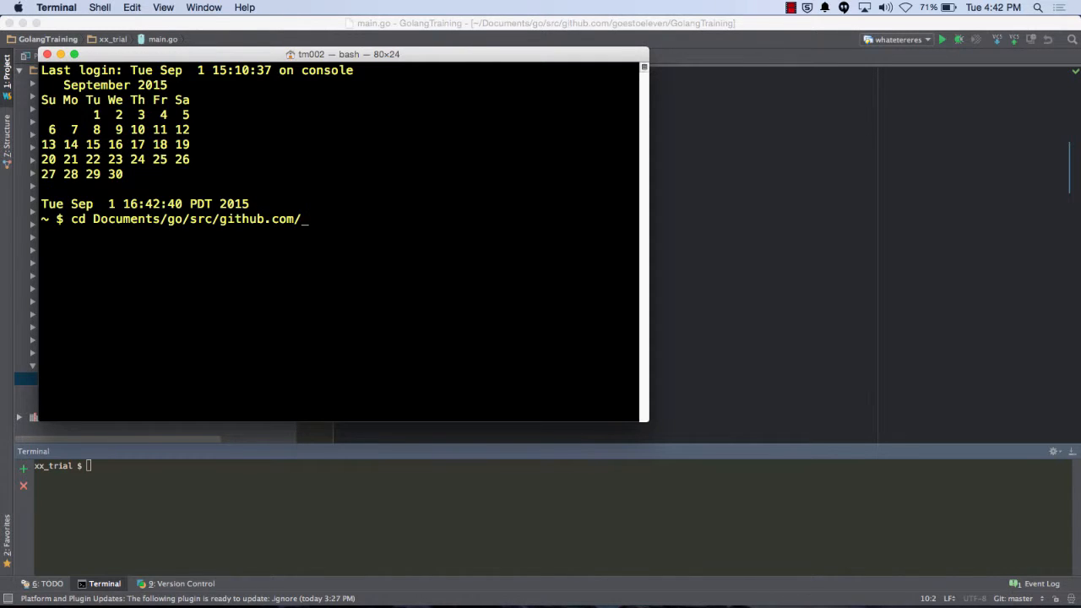
text(goestoeleven/g)
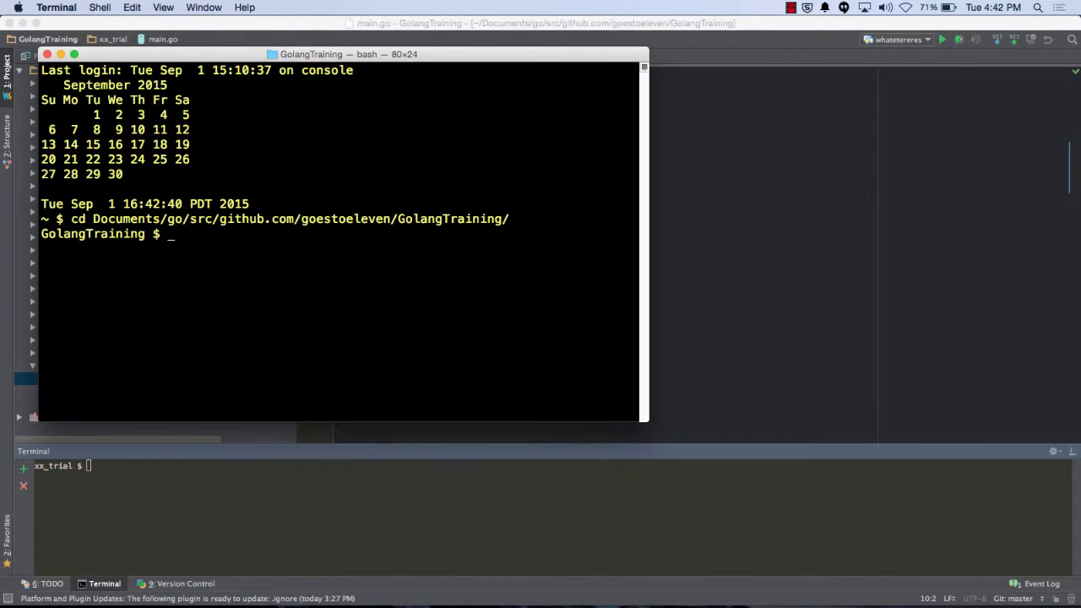
text(cd xx_trial/)
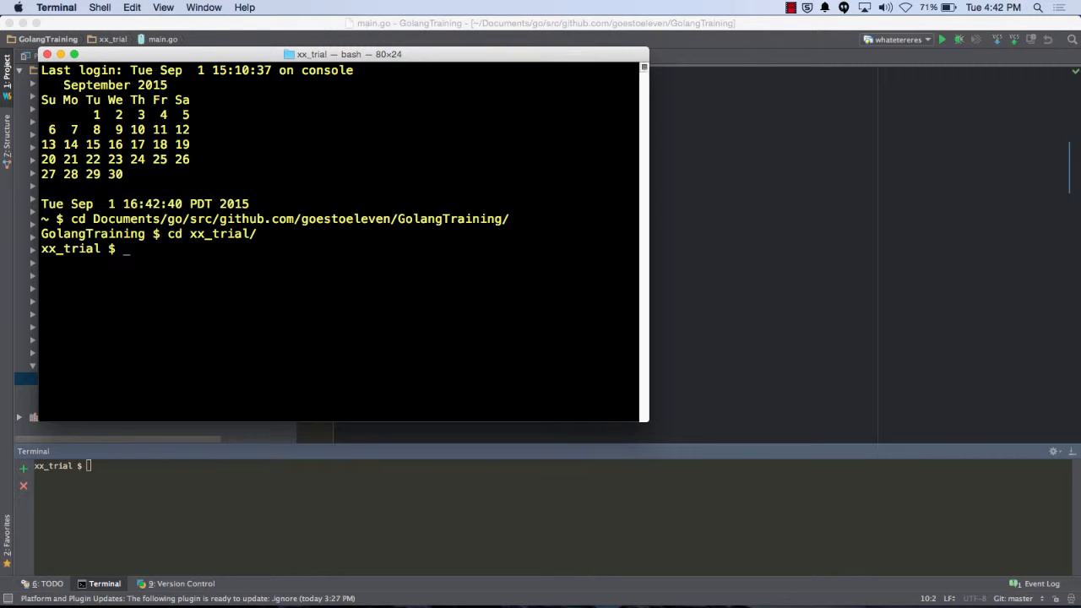
- Run go run main.go, entering Todddddddddd and then 55555555 as the name
text(go run main.go)
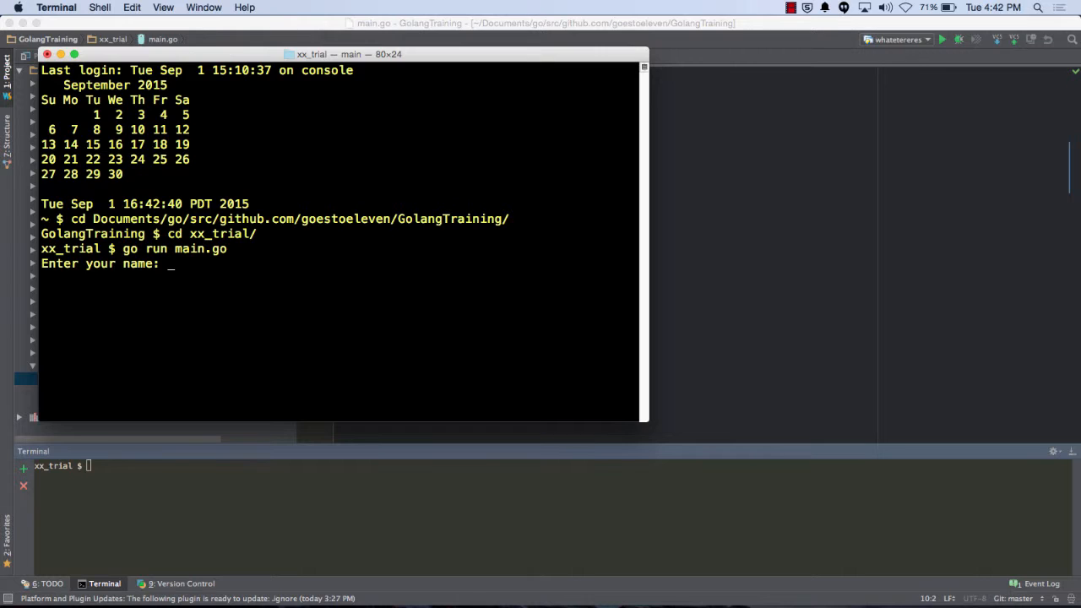
text(Todddddddddddddd)
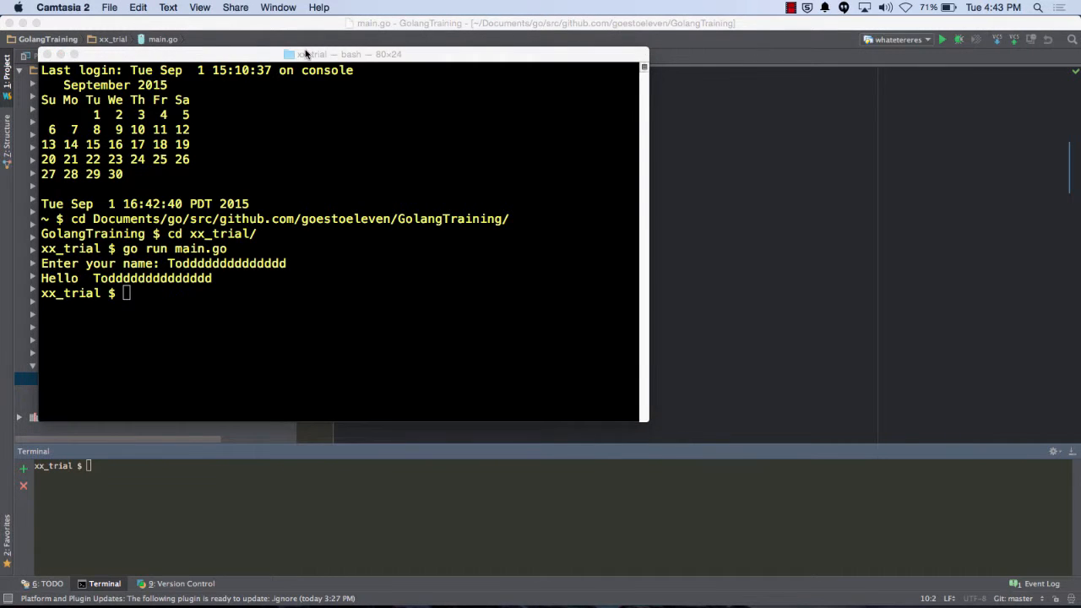
click(338, 54)
text(go run main.go)
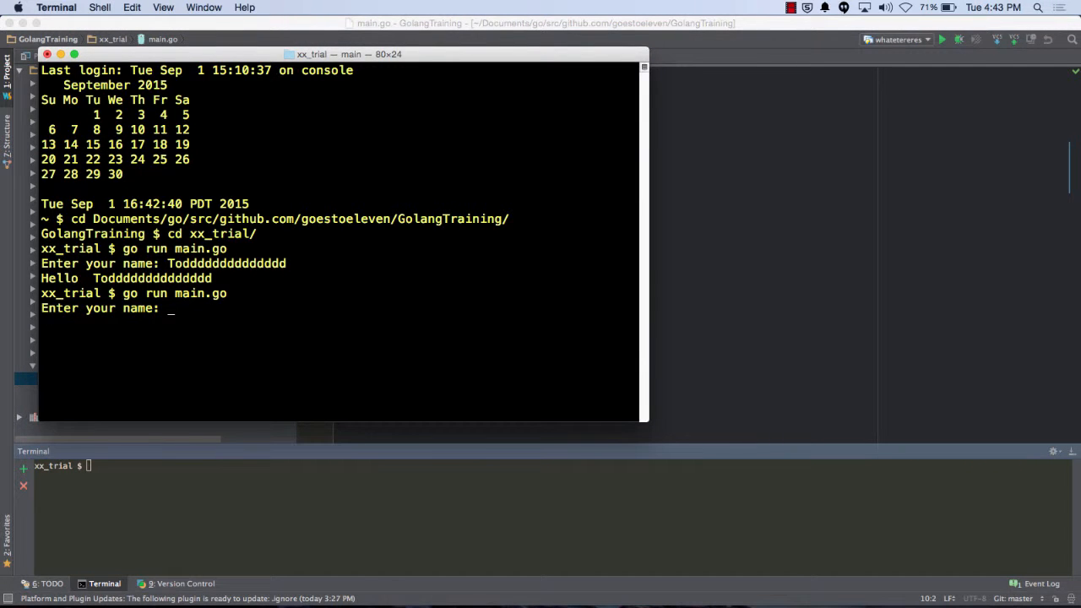
text(55555555)
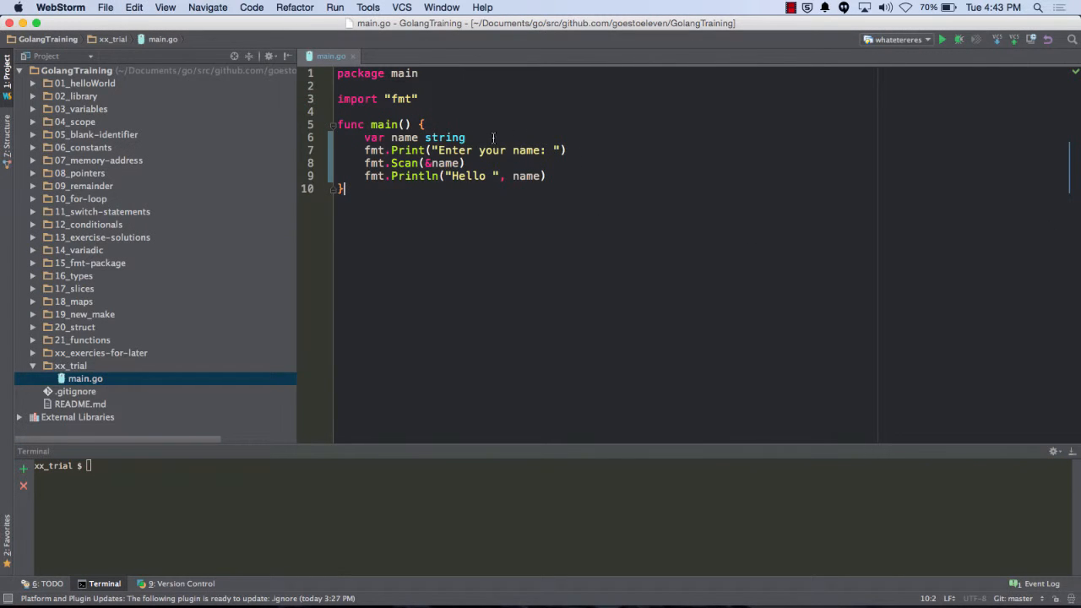
- Change name to int, rerun main.go, rename the folder to 99_trial and return to the outline
text(int)
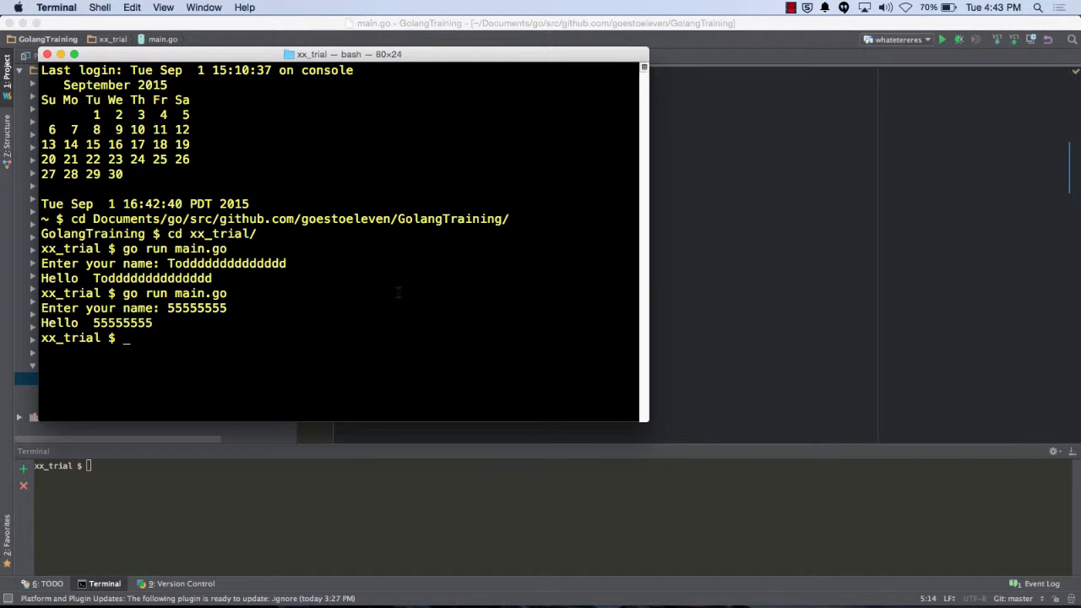
key(enter)
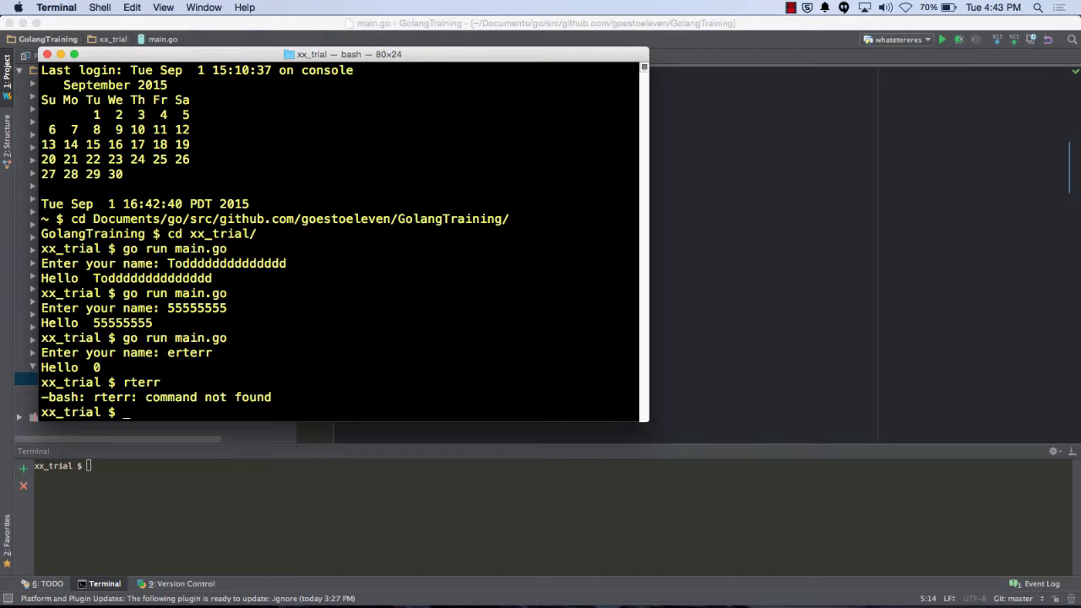
mouse_move(817, 169)
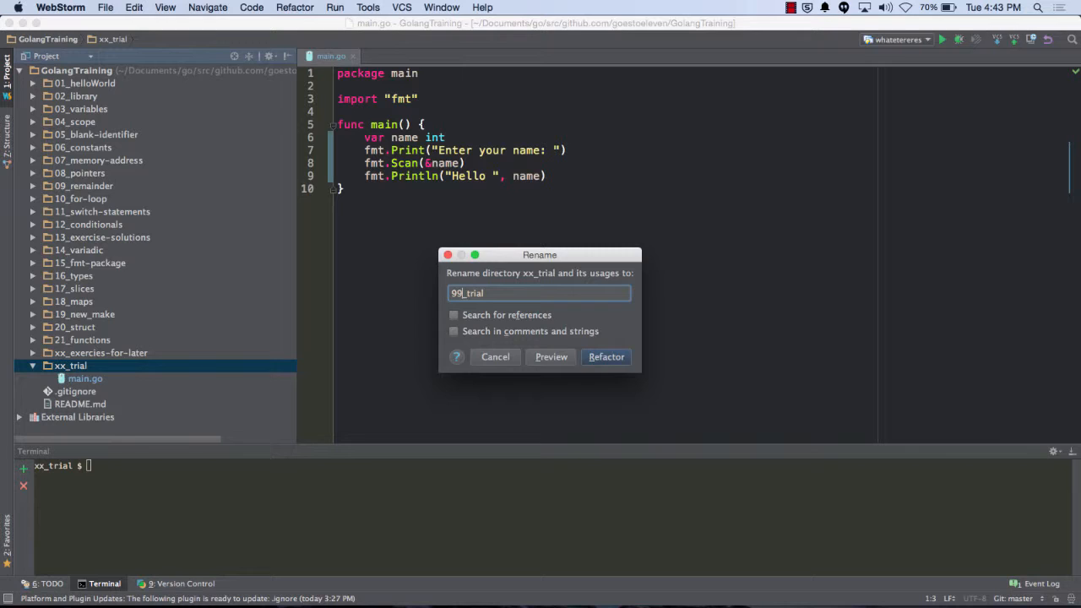
click(605, 356)
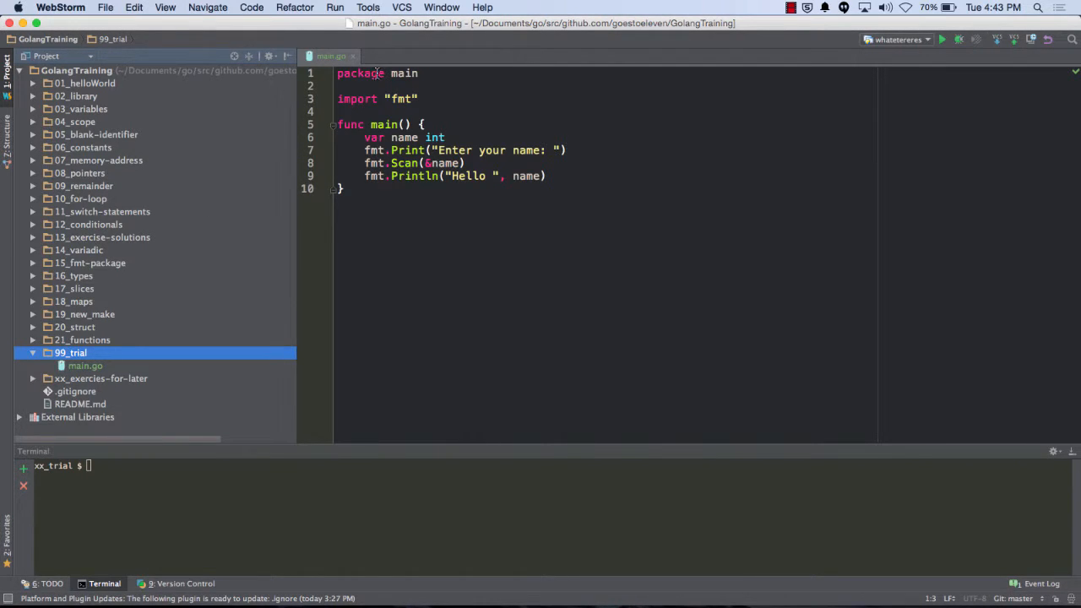
key(cmd+tab)
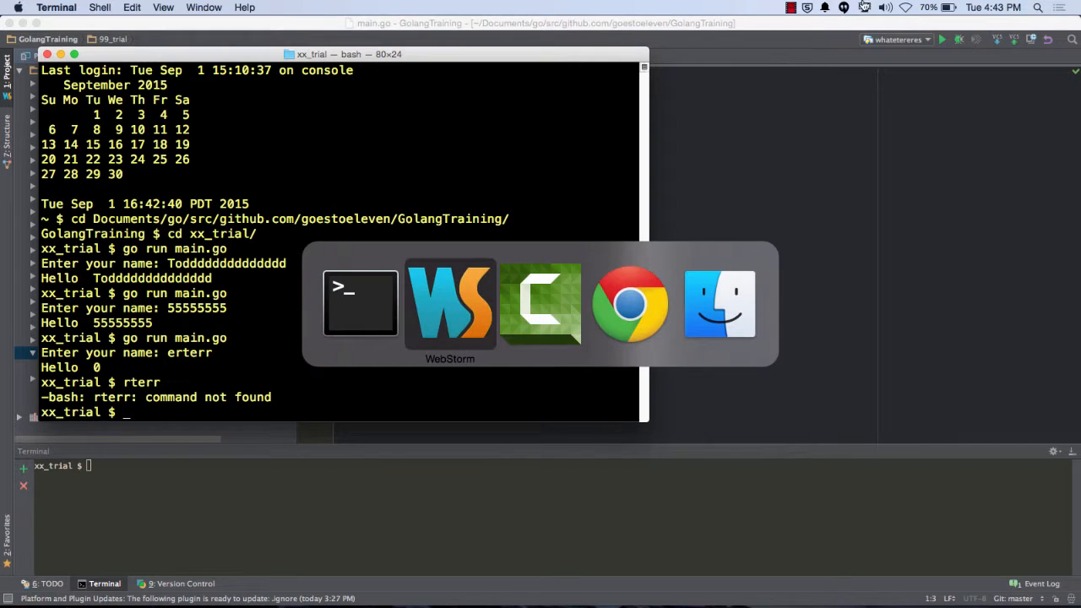
click(630, 304)
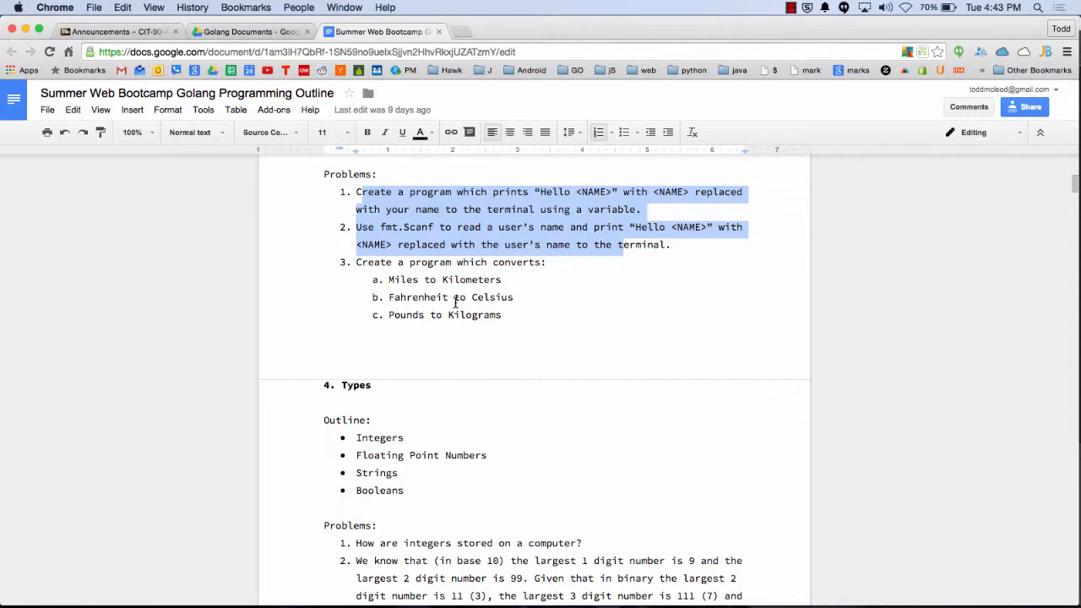
- Deselect the two problems and scroll down to the Types section's questions
click(454, 281)
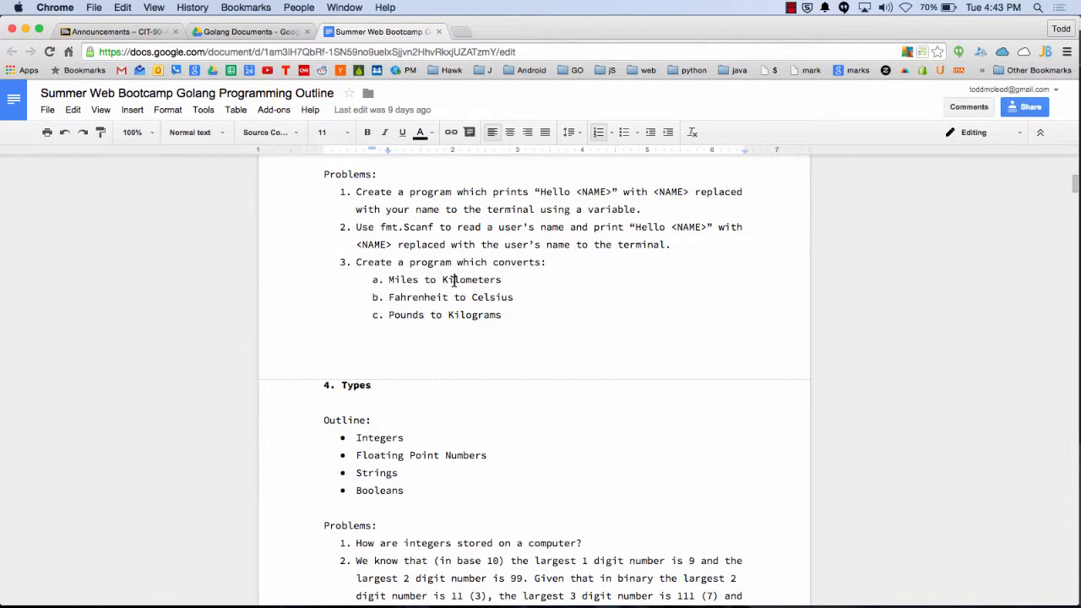
scroll(down, 3)
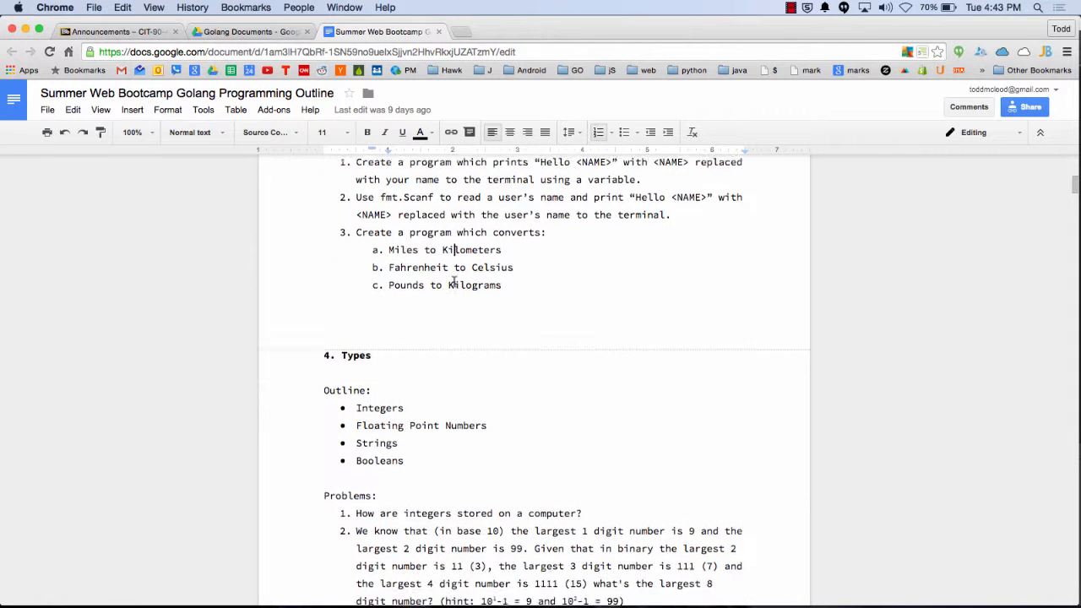
scroll(down, 3)
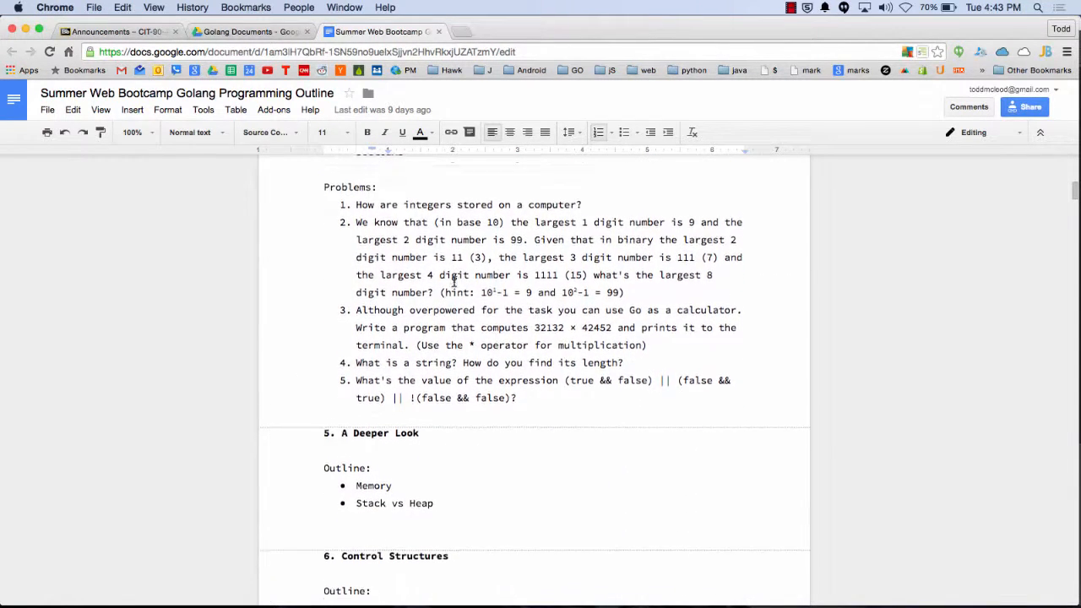
scroll(down, 3)
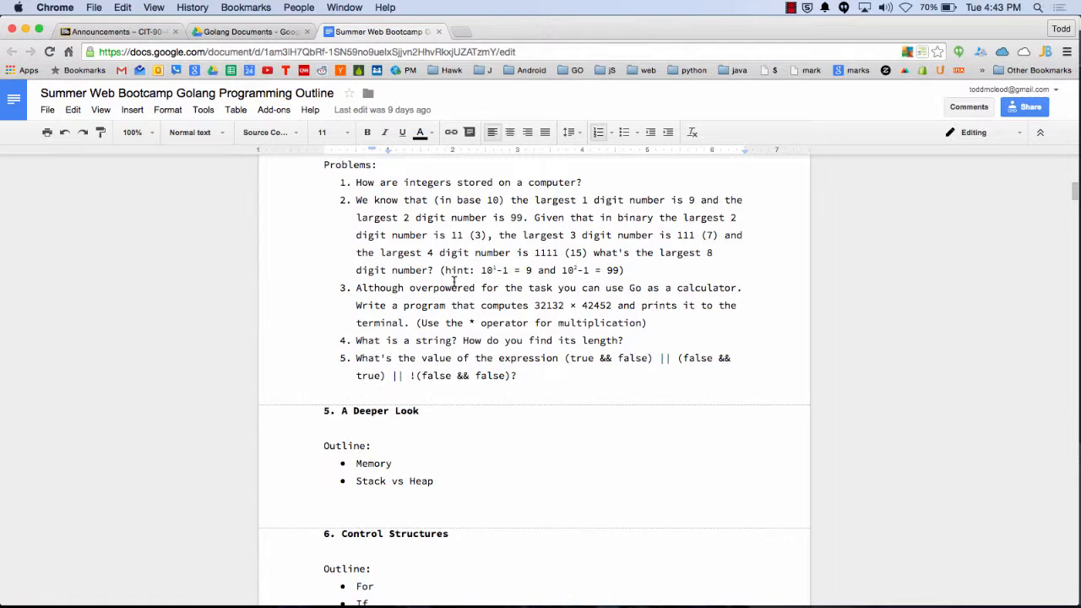